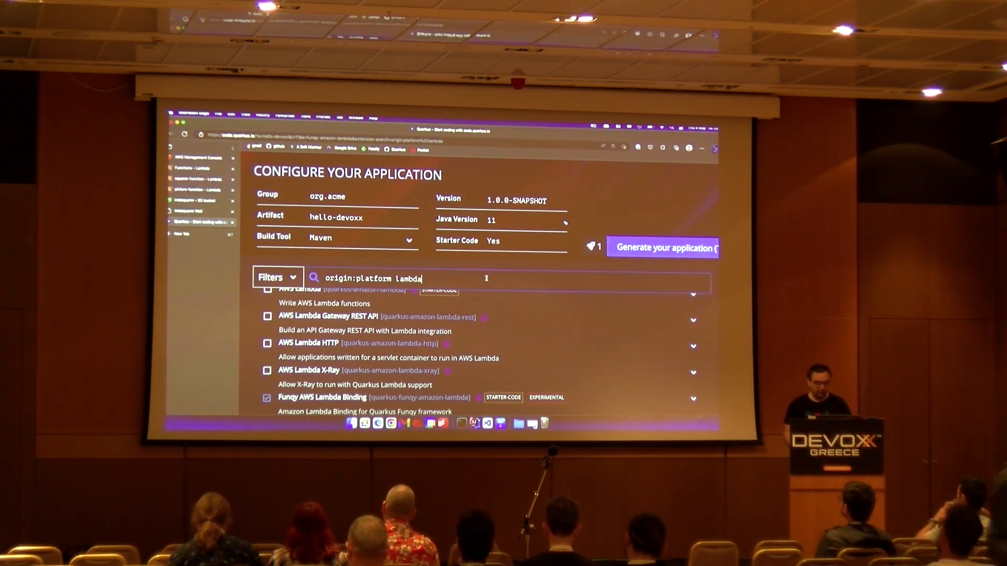
- Try AWS Lambda extensions, then view pom.xml's quarkus-funqy-amazon-lambda dependency section
{"action": "left_click", "coordinate": [267, 352]}
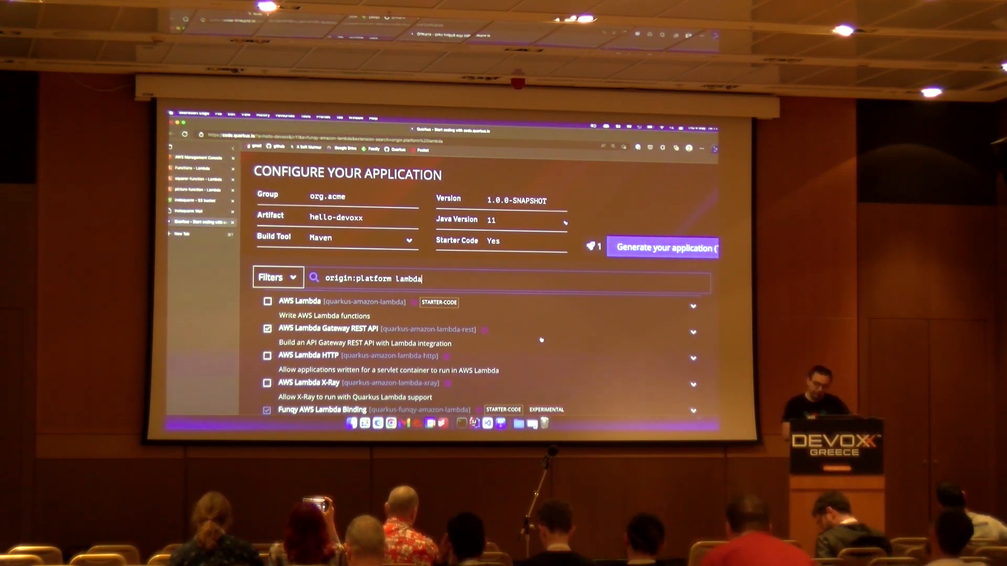
{"action": "left_click", "coordinate": [267, 383]}
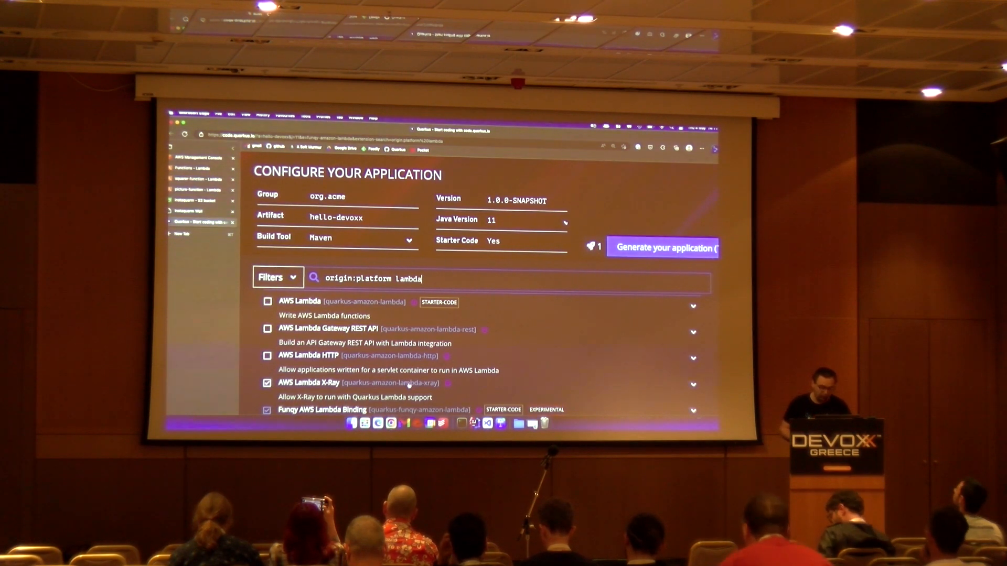
{"action": "left_click", "coordinate": [267, 383]}
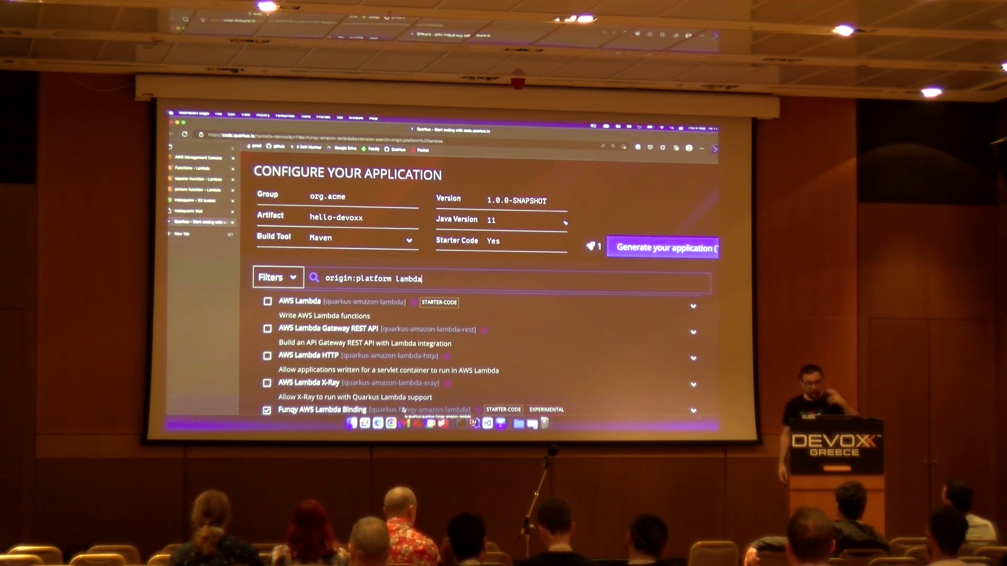
{"action": "left_click", "coordinate": [267, 302]}
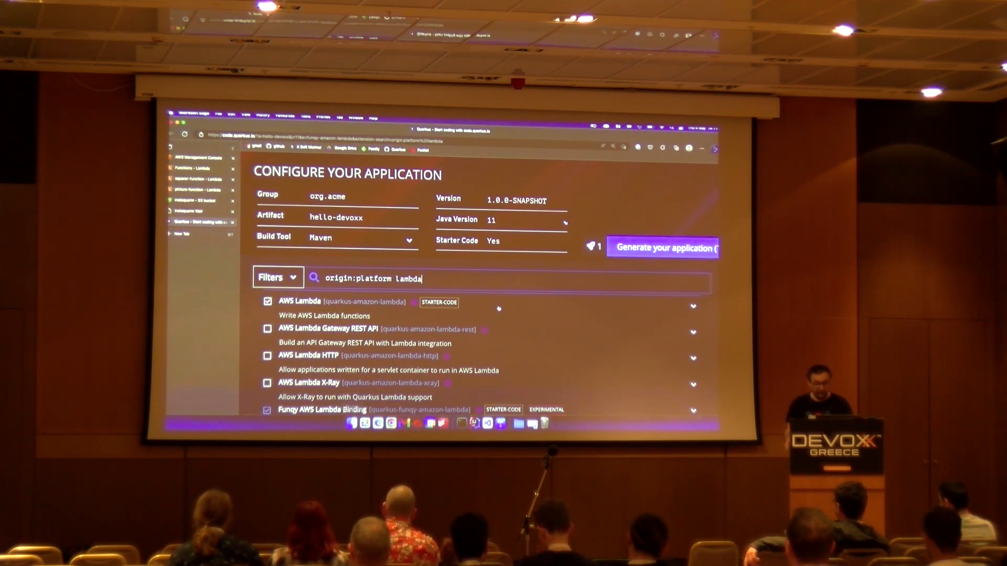
{"action": "left_click", "coordinate": [267, 301]}
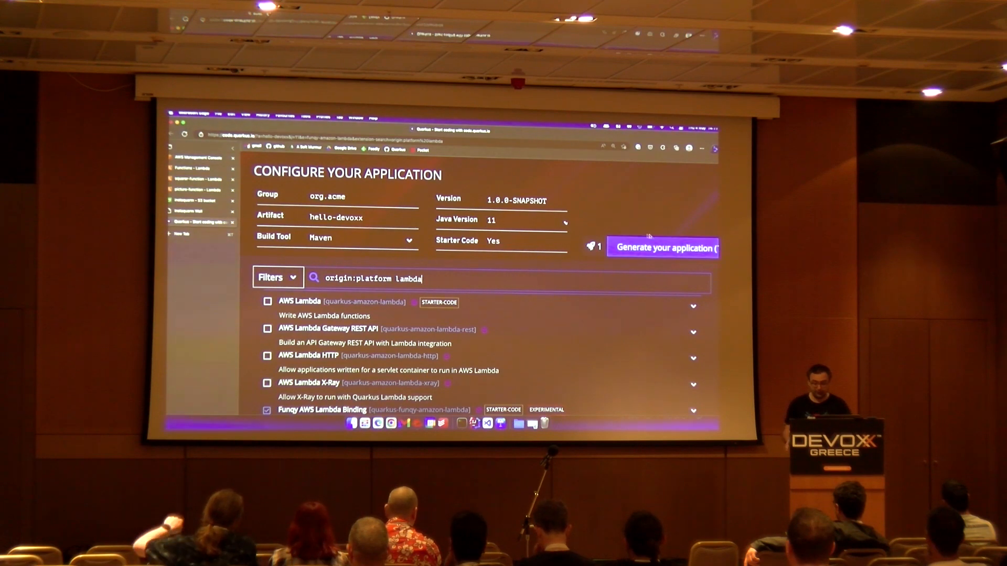
{"action": "left_click", "coordinate": [663, 248]}
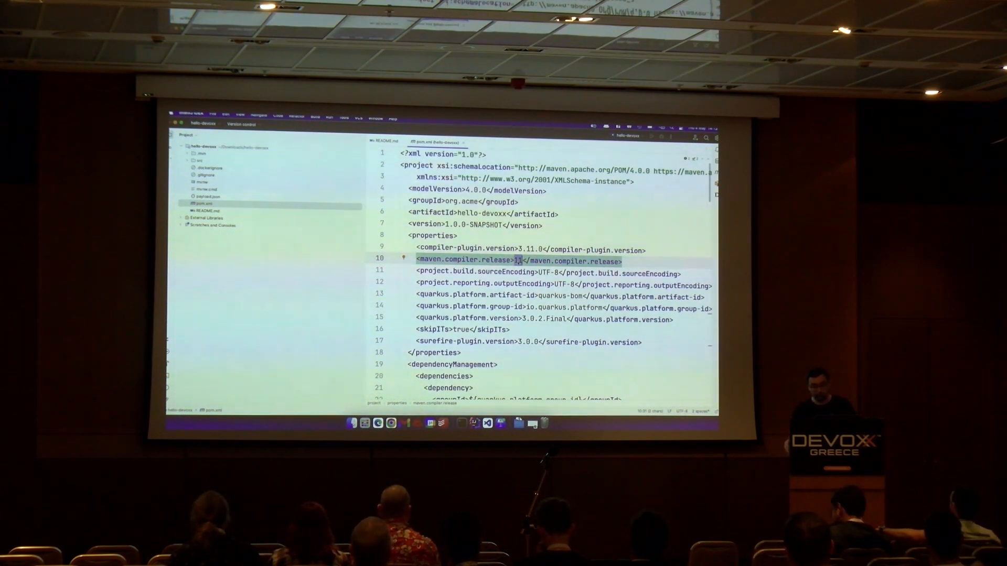
{"action": "scroll", "scroll_direction": "down", "scroll_amount": 3}
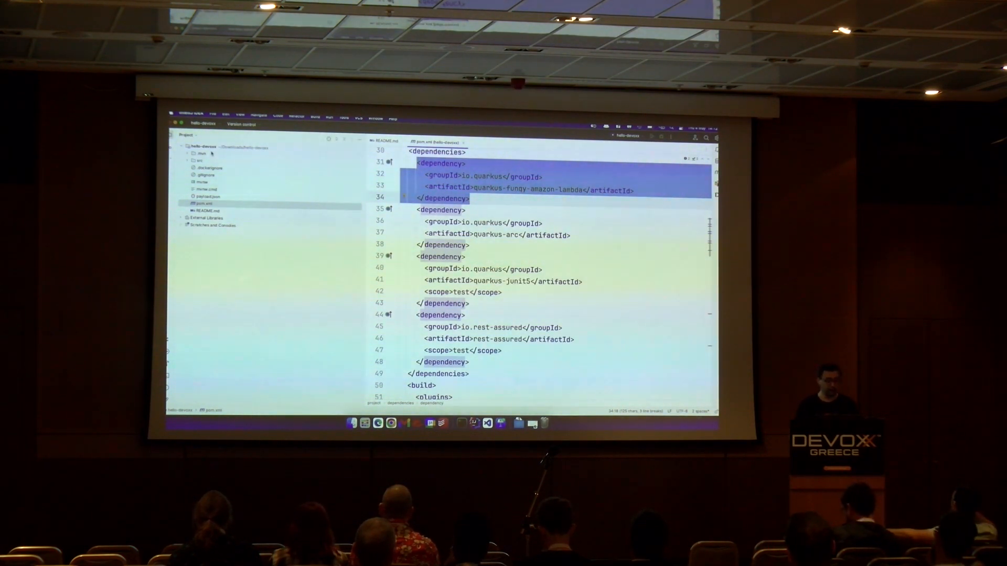
- Expand org.acme.funqy and open GreetingFunction, highlighting myFunqyGreeting's Person parameter
{"action": "left_click", "coordinate": [196, 161]}
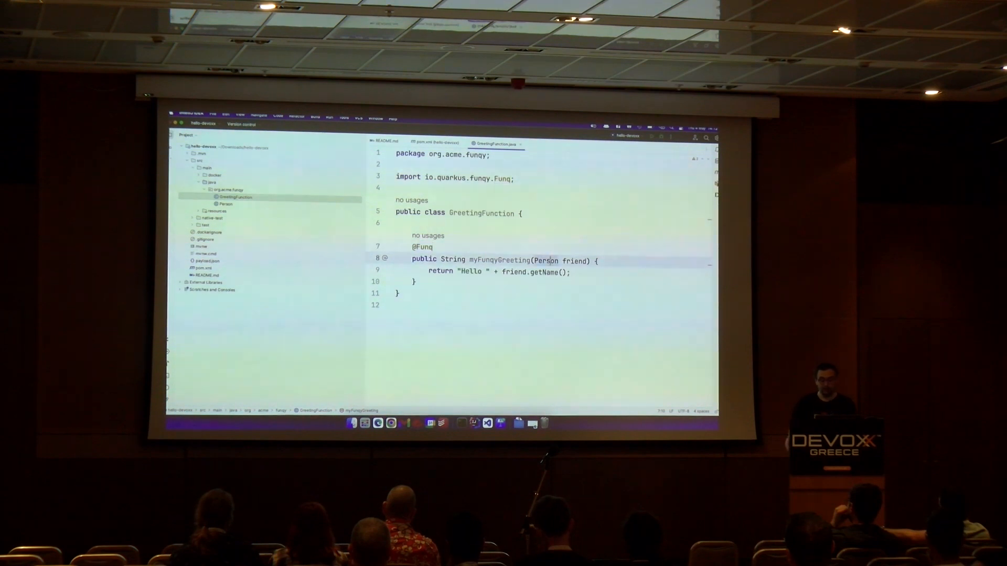
{"action": "double_click", "coordinate": [544, 260]}
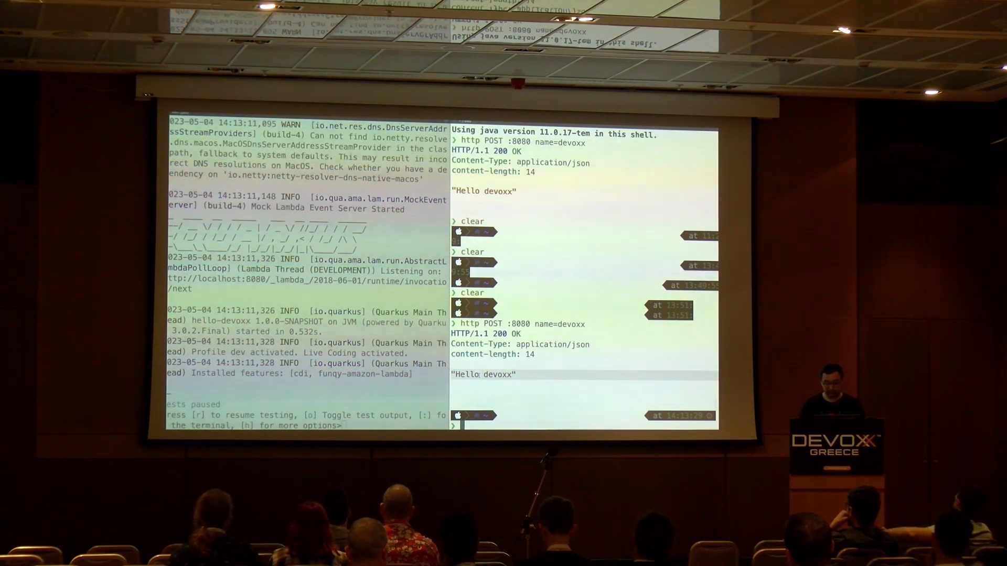
- POST name=devoxx-greece to localhost:8080 and get 200 OK with 'Hello devoxx-greece'
{"action": "type", "text": "http POST :8080 name=devoxx"}
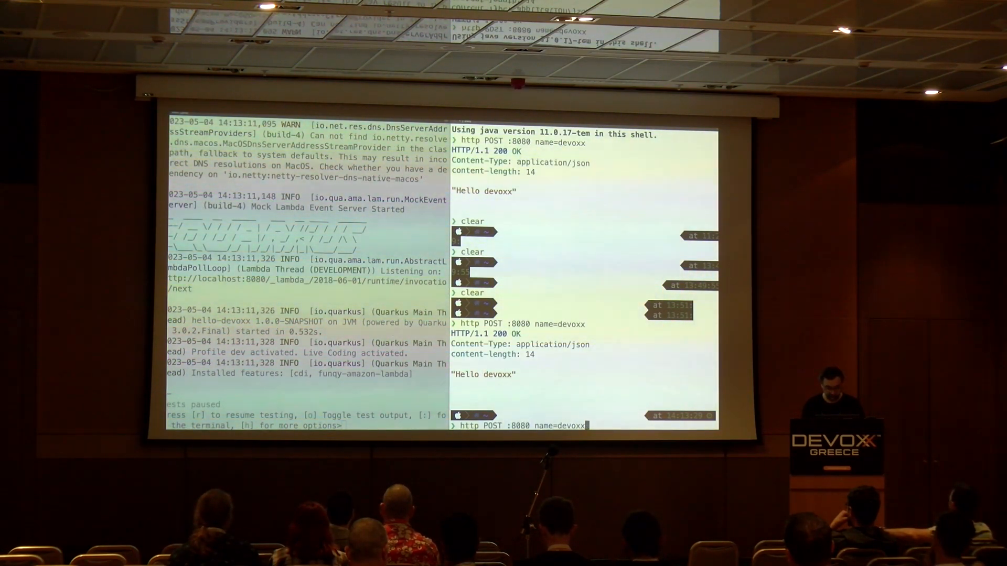
{"action": "type", "text": "-greece"}
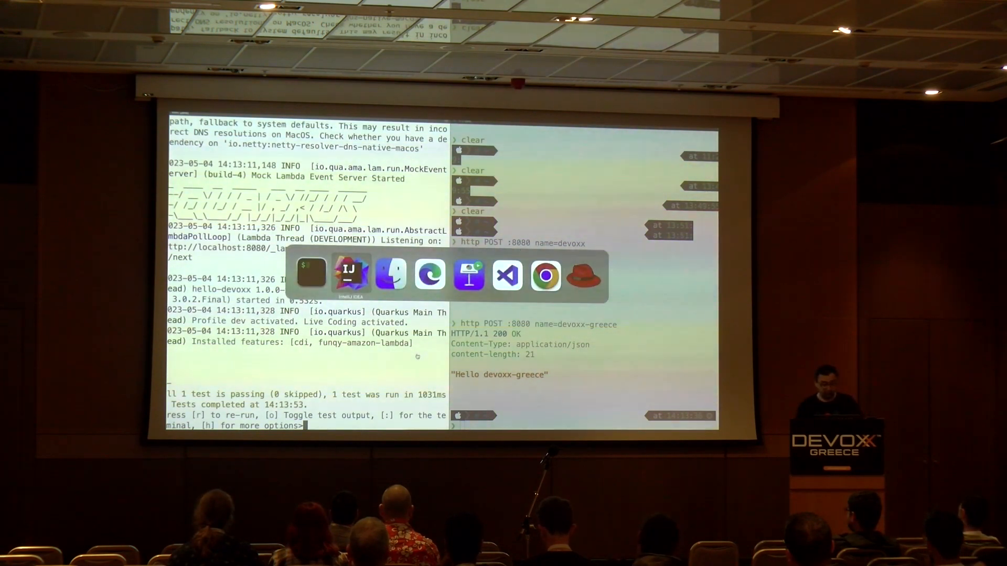
- Glance at FunqyIT and FunqyTest, then change the greeting string to 'Καλημέρα '
{"action": "left_click", "coordinate": [351, 275]}
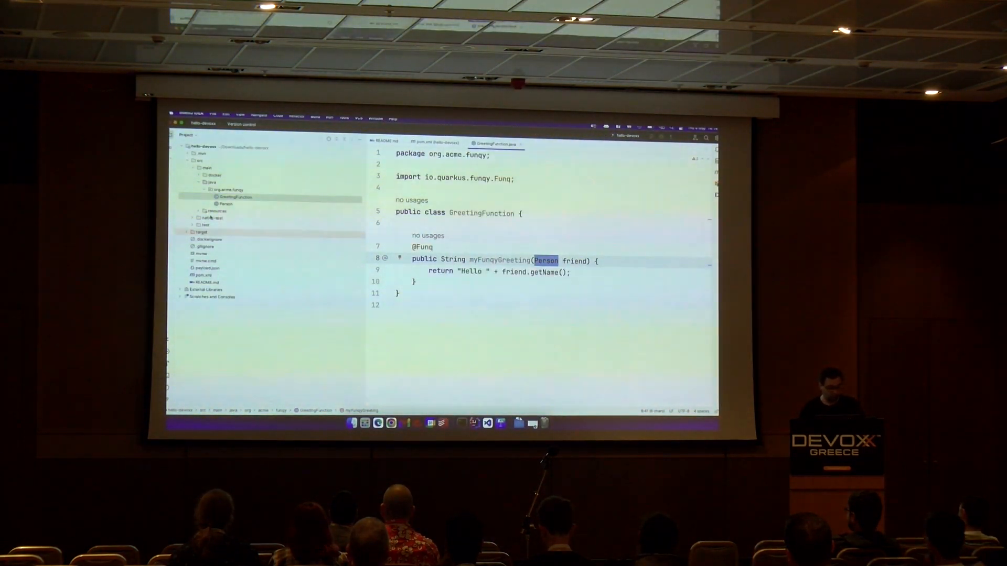
{"action": "left_click", "coordinate": [225, 246]}
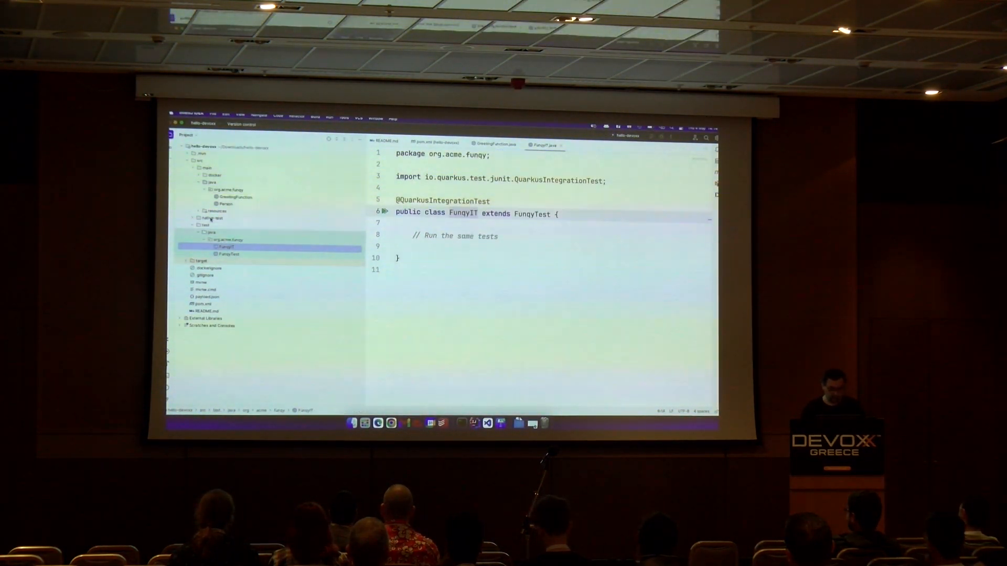
{"action": "left_click", "coordinate": [230, 255]}
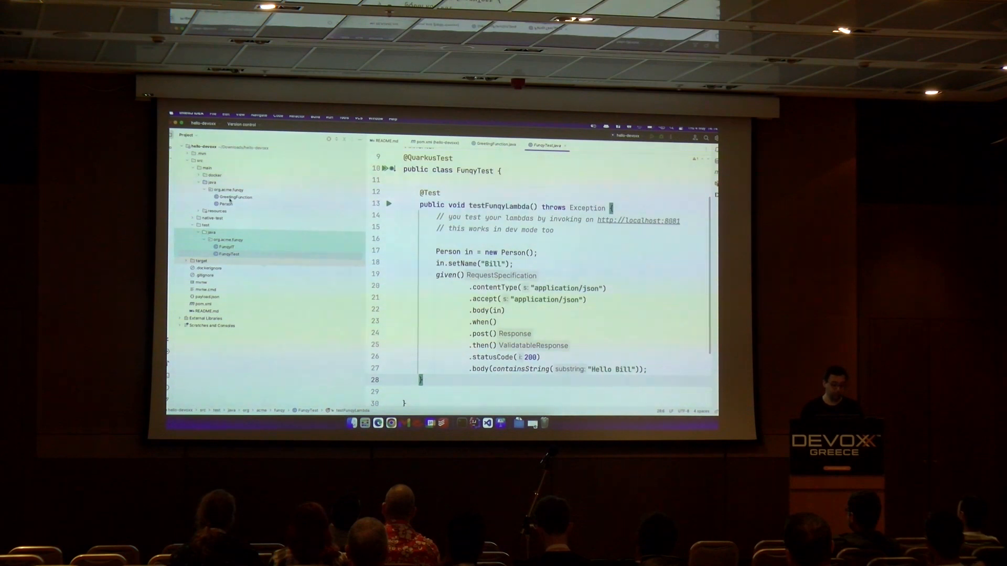
{"action": "left_click", "coordinate": [495, 143]}
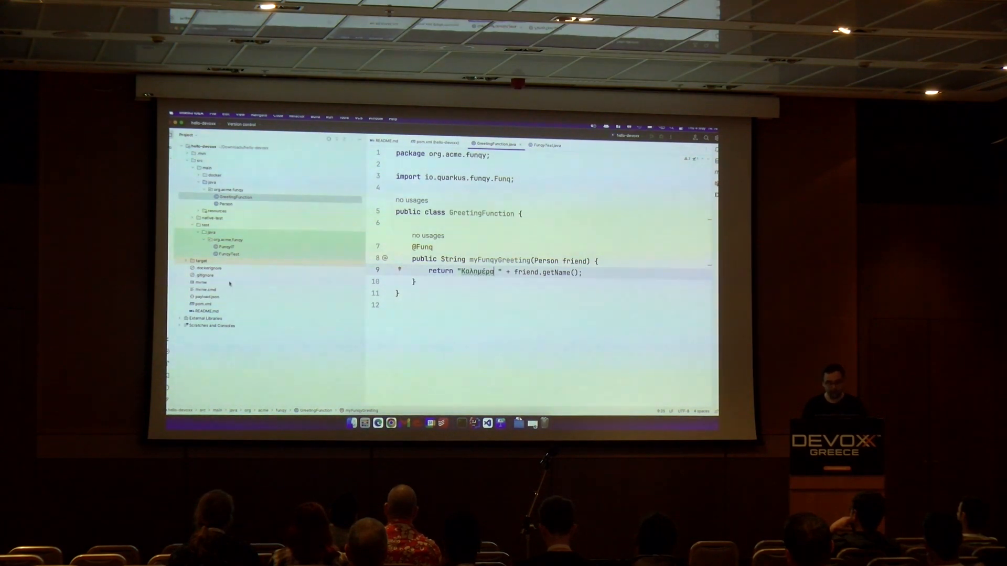
{"action": "double_click", "coordinate": [475, 272]}
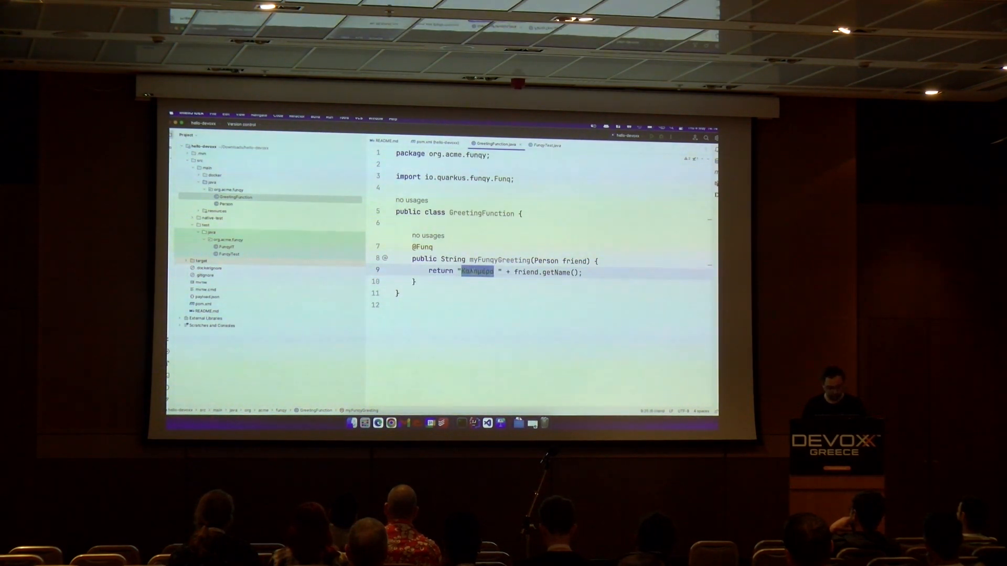
{"action": "left_click", "coordinate": [547, 145]}
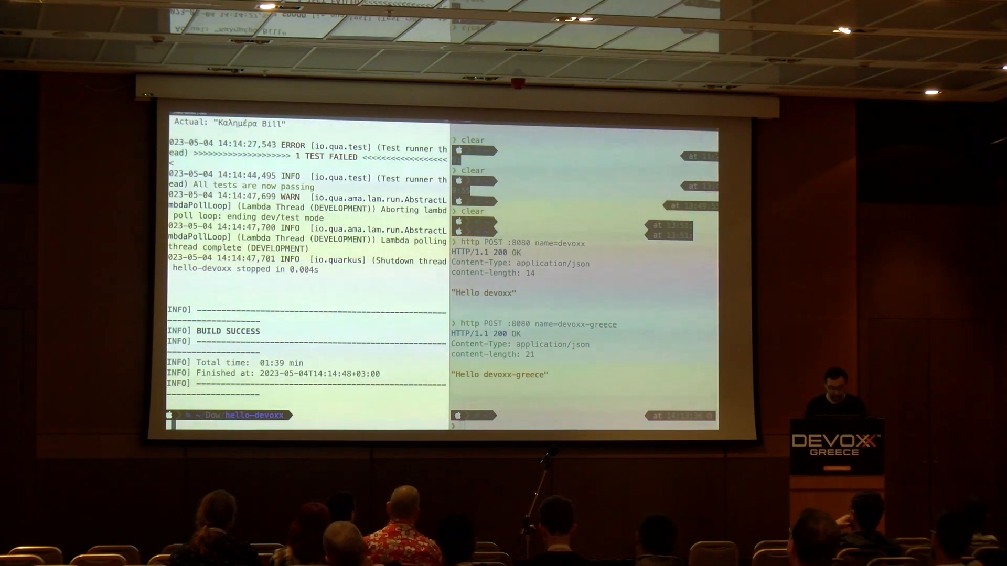
- Build the package with mvn clean package -DskipTests and open the target folder
{"action": "type", "text": "mvn clean package -DskipTests"}
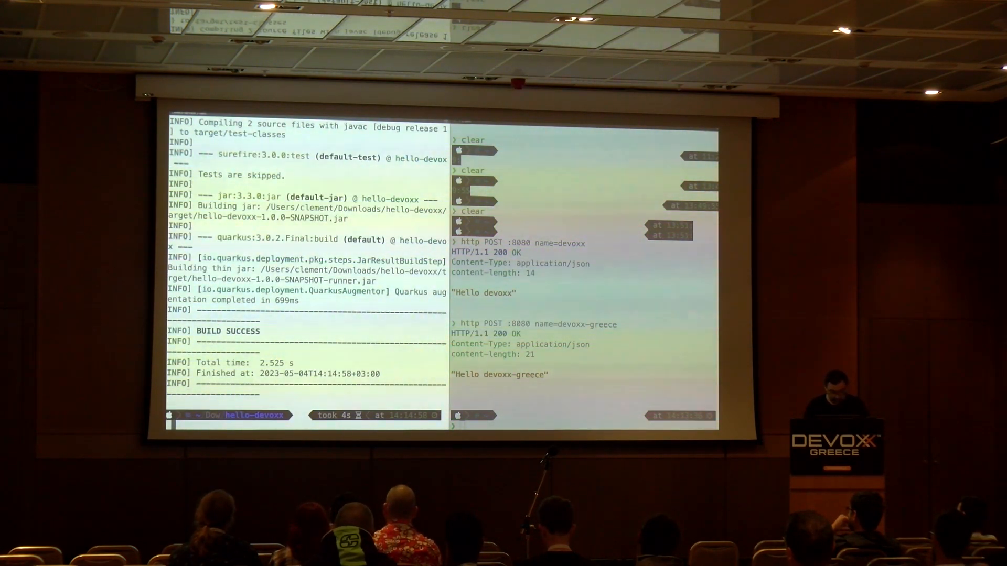
{"action": "type", "text": "open target"}
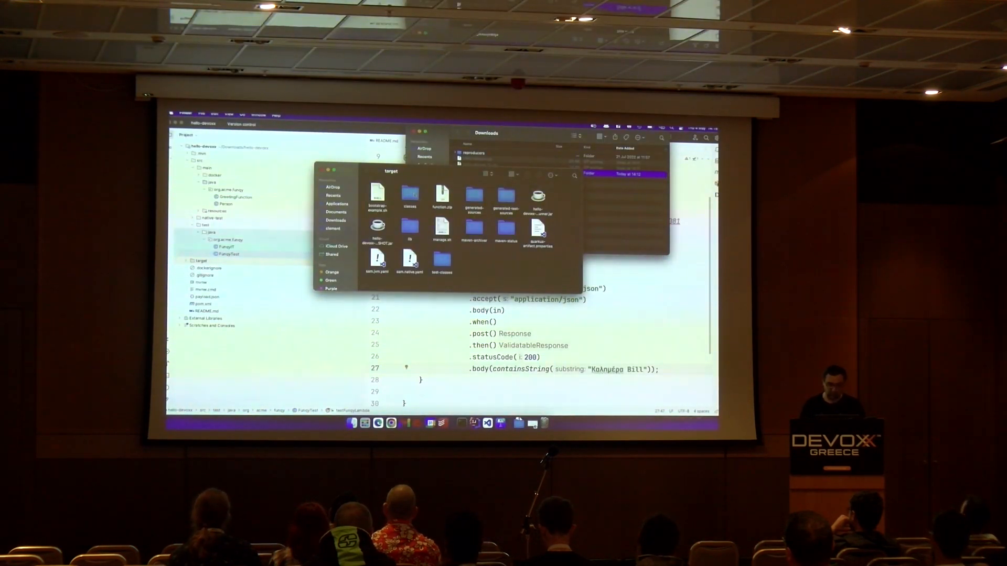
- View the target folder with function.zip, manage.sh and the built jars
{"action": "left_click", "coordinate": [441, 195]}
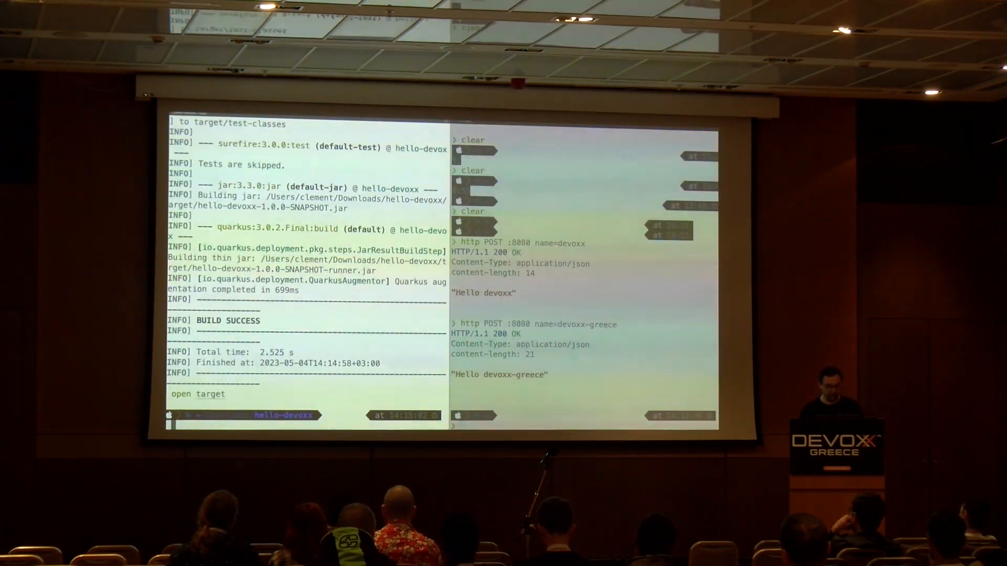
- Run ./target/manage.sh create to create HelloDevoxx from function.zip
{"action": "type", "text": "./target/manage.sh invoke"}
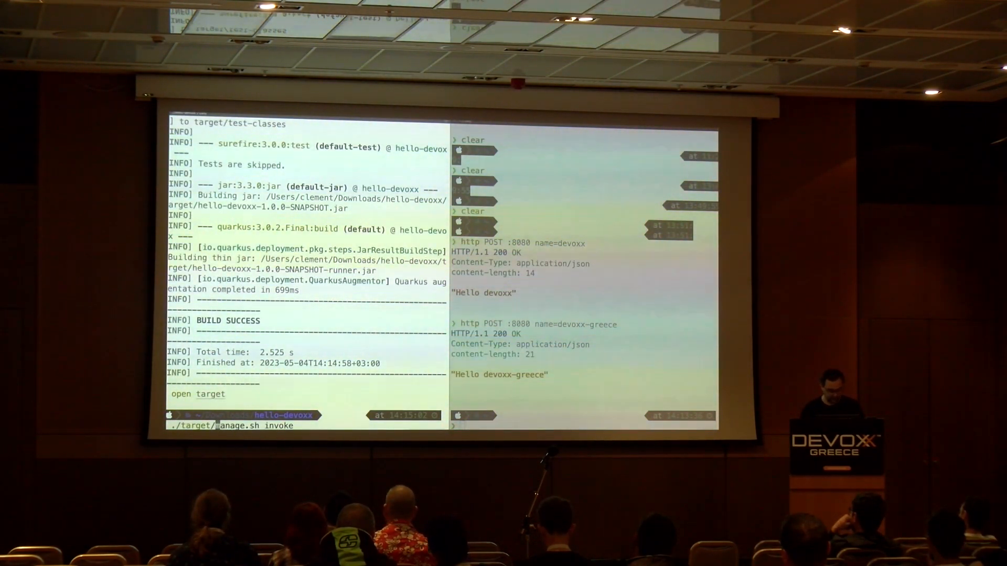
{"action": "type", "text": "create"}
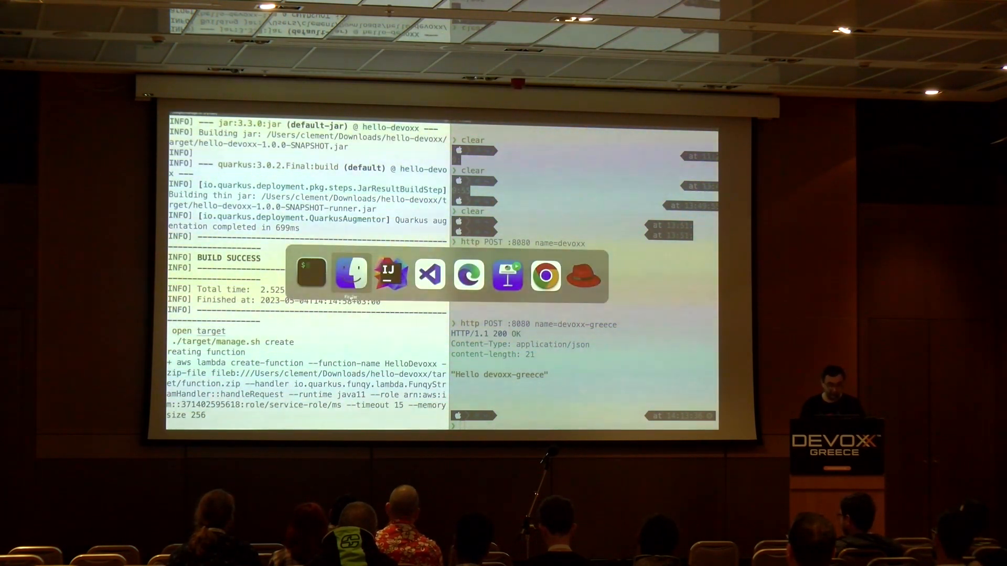
{"action": "mouse_move", "coordinate": [391, 274]}
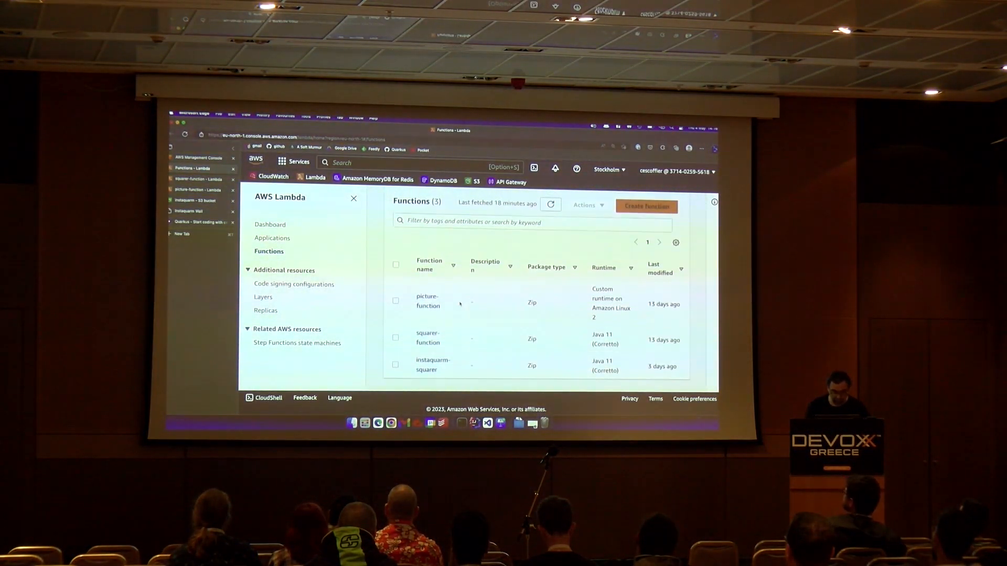
- View the Lambda functions list: picture-function, squarer-function and instaquarm-squarer
{"action": "key", "text": "cmd+tab"}
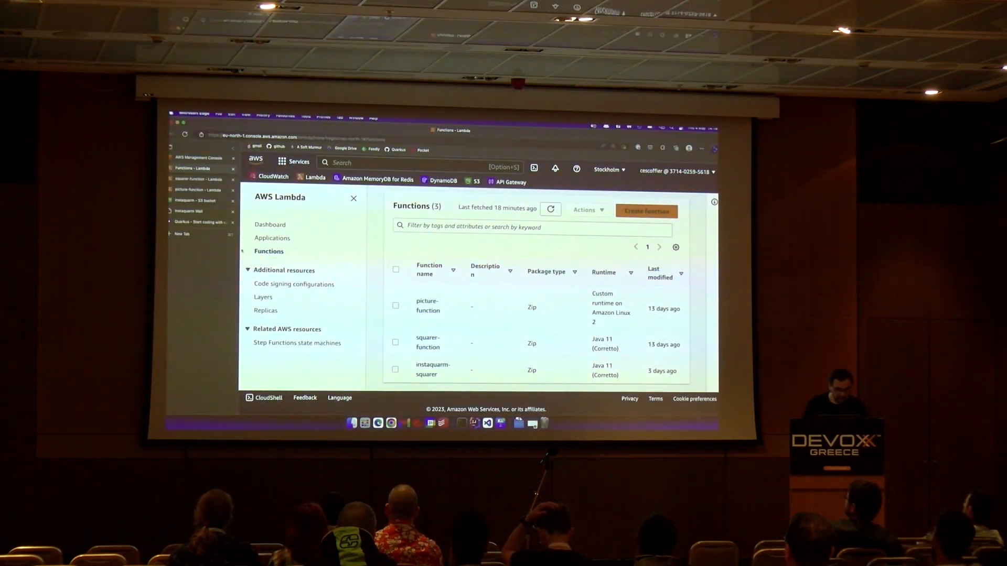
{"action": "left_click", "coordinate": [428, 342]}
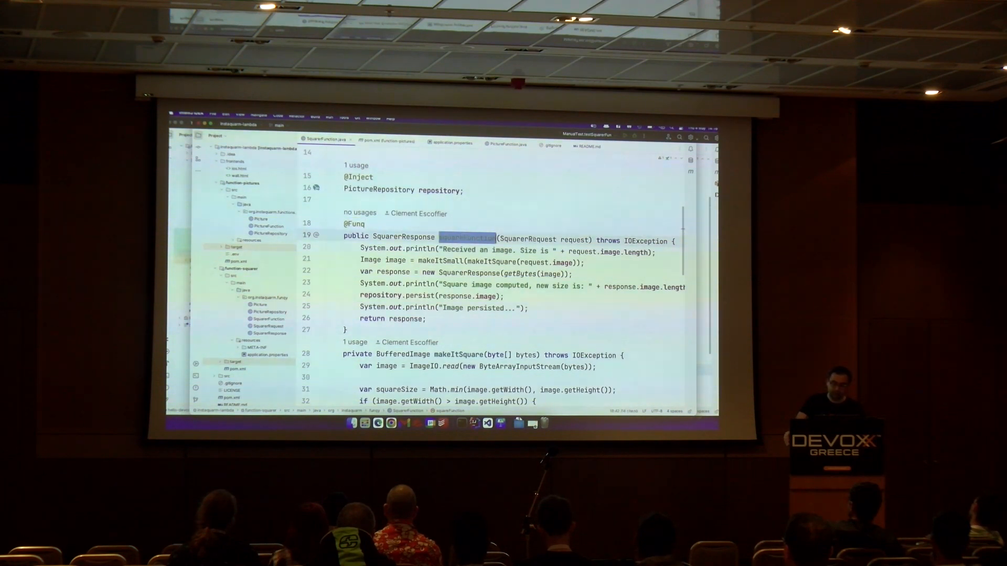
- Review SquarerRequest and PictureRepository code, then open the squarer's application.properties
{"action": "left_click", "coordinate": [381, 140]}
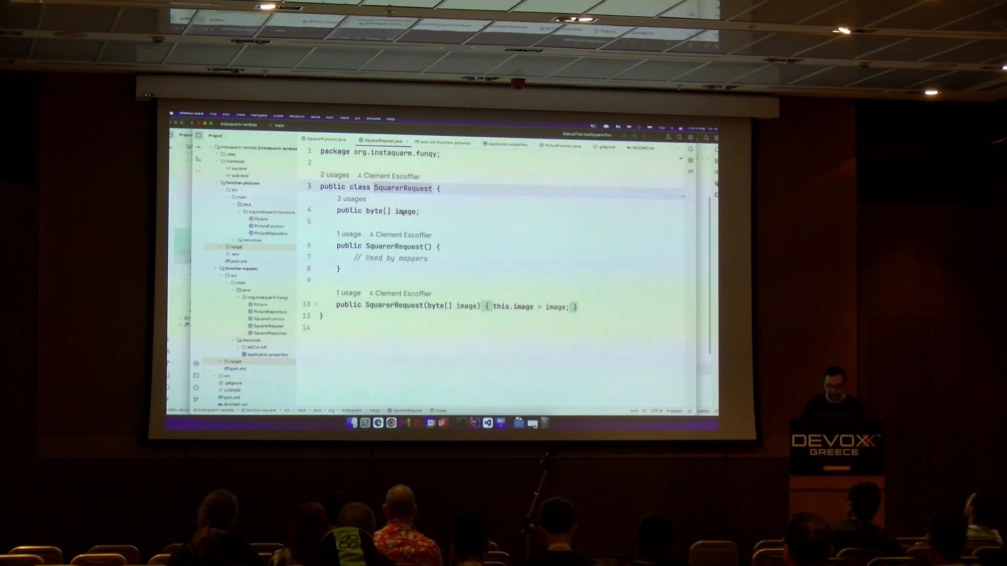
{"action": "left_click", "coordinate": [324, 140]}
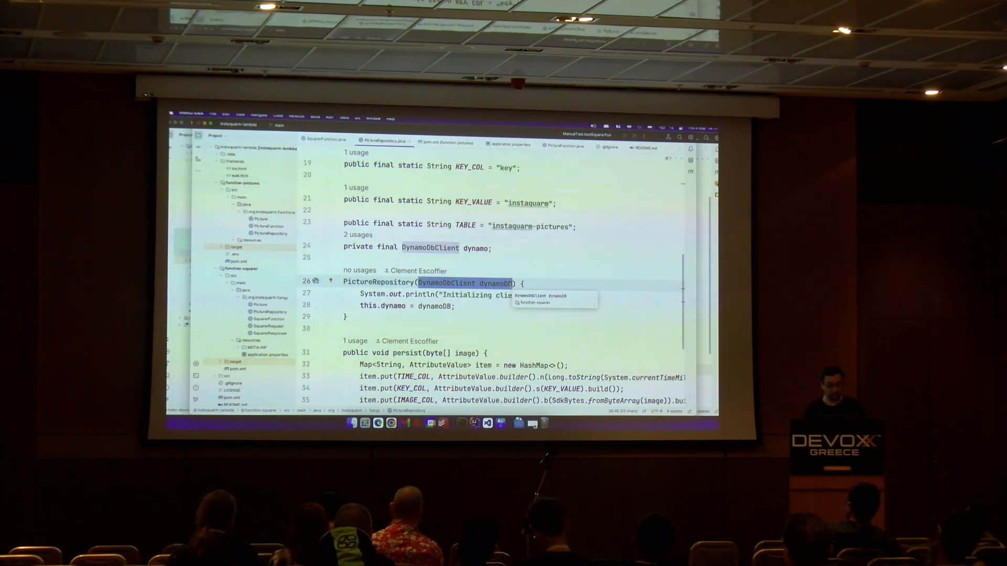
{"action": "scroll", "scroll_direction": "down", "scroll_amount": 3}
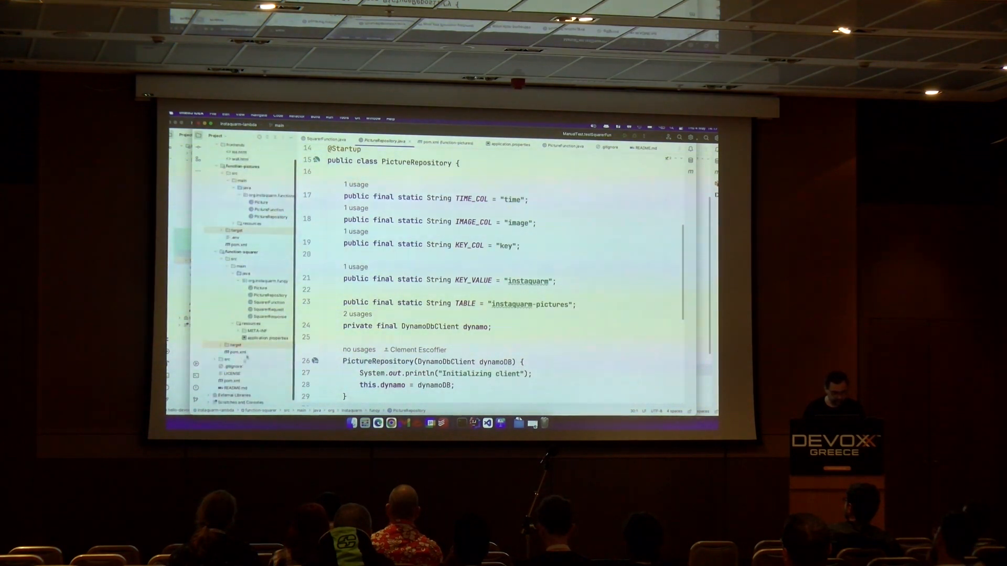
{"action": "left_click", "coordinate": [509, 143]}
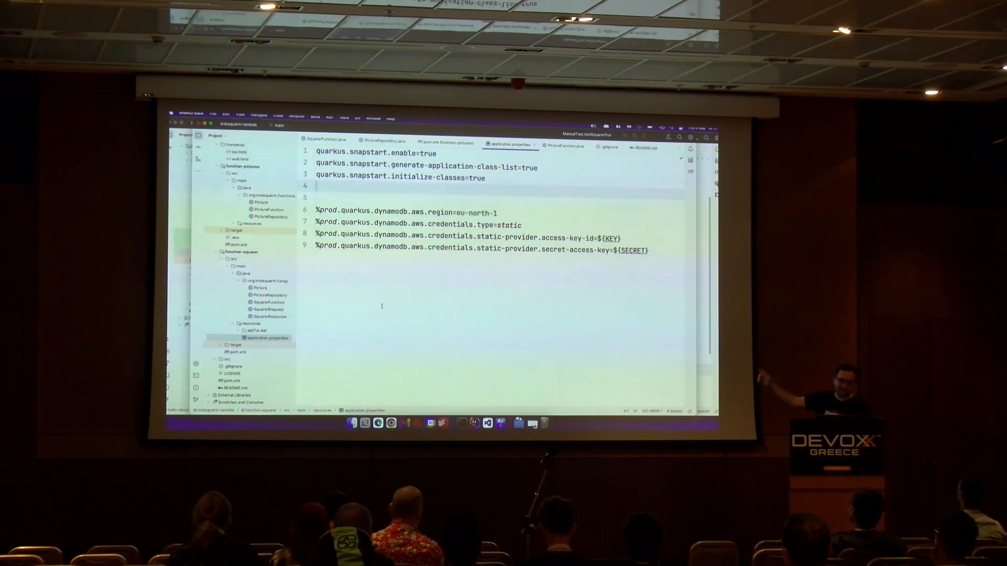
{"action": "double_click", "coordinate": [364, 152]}
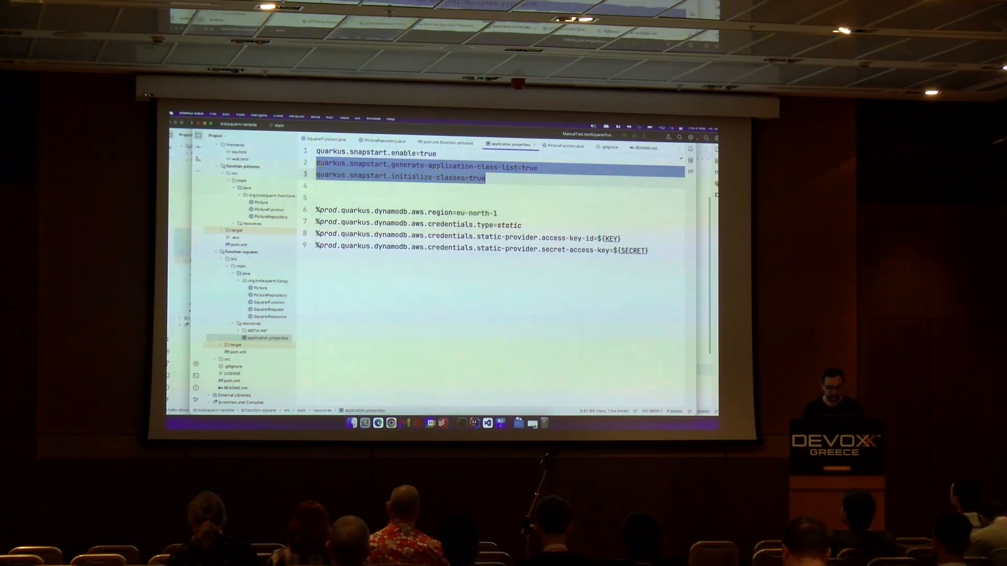
{"action": "key", "text": "cmd+tab"}
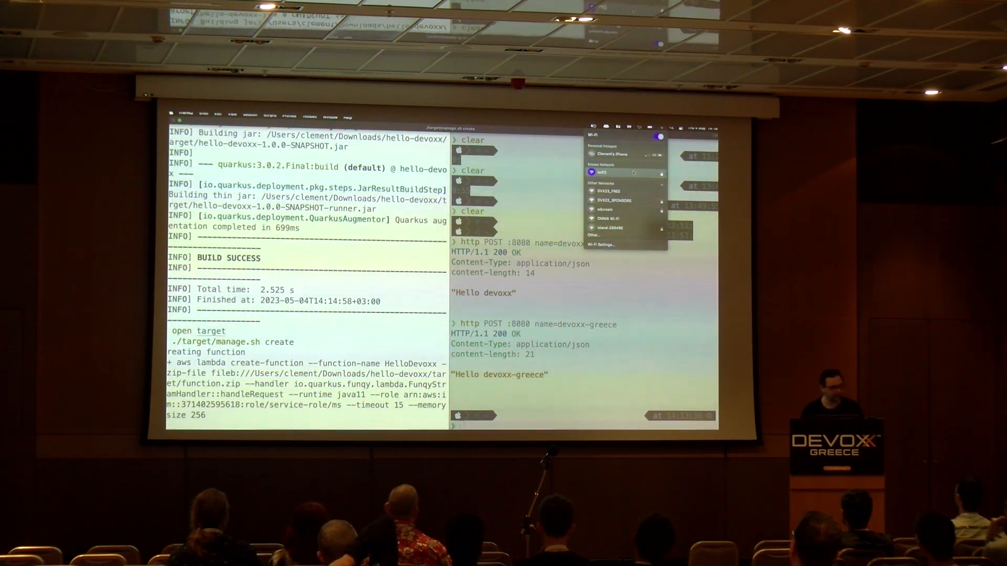
{"action": "left_click", "coordinate": [591, 126]}
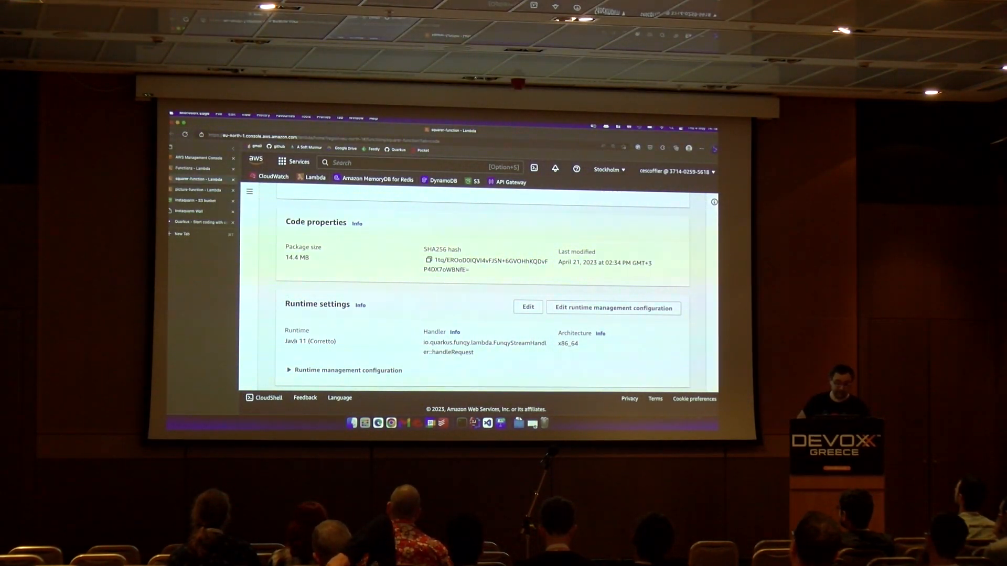
- Highlight squarer-function's Java 11 (Corretto) runtime and Funqy stream handler, then scroll down
{"action": "double_click", "coordinate": [291, 341]}
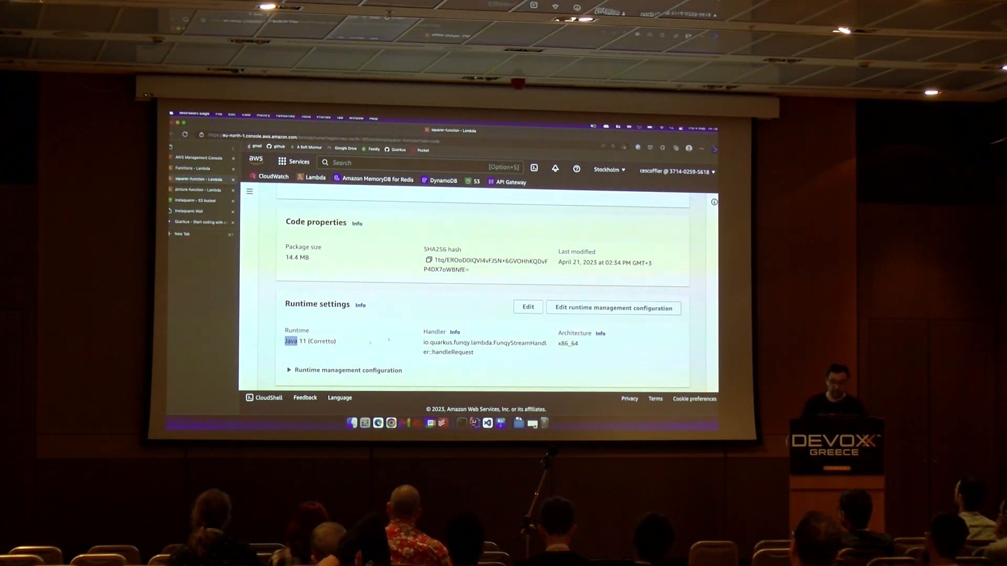
{"action": "double_click", "coordinate": [438, 343]}
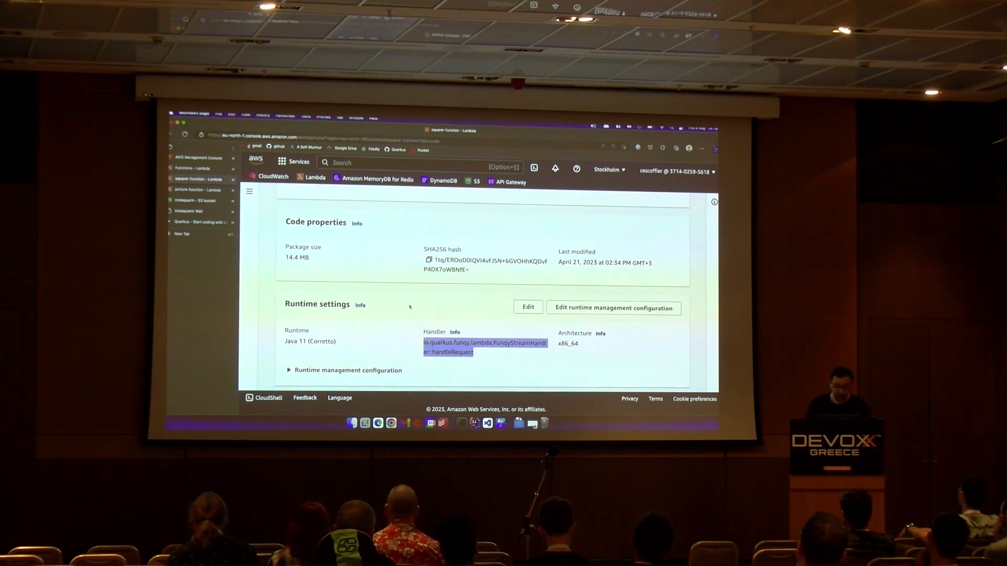
{"action": "scroll", "scroll_direction": "down", "scroll_amount": 3}
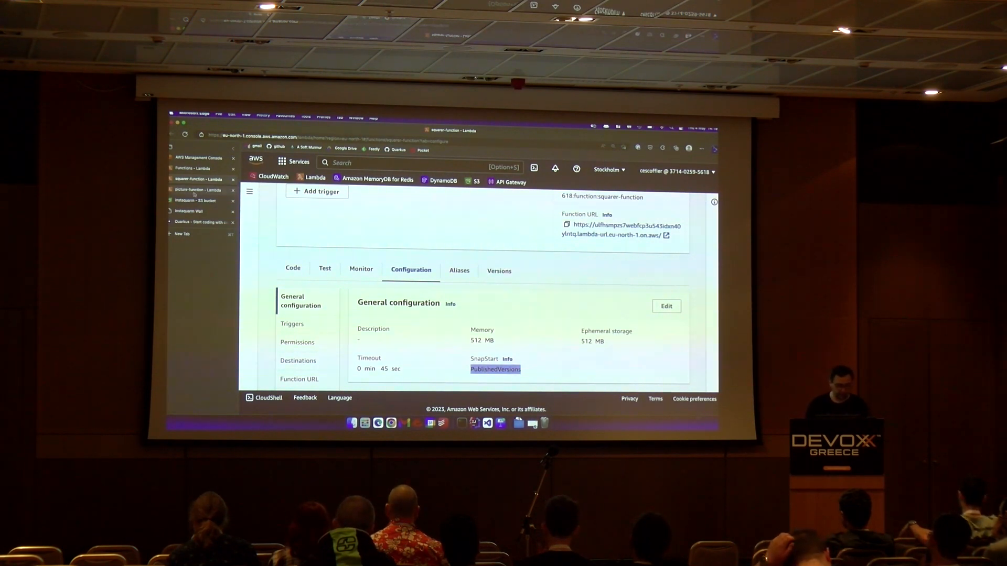
- Switch away from squarer's general configuration to the picture-function view
{"action": "key", "text": "cmd+tab"}
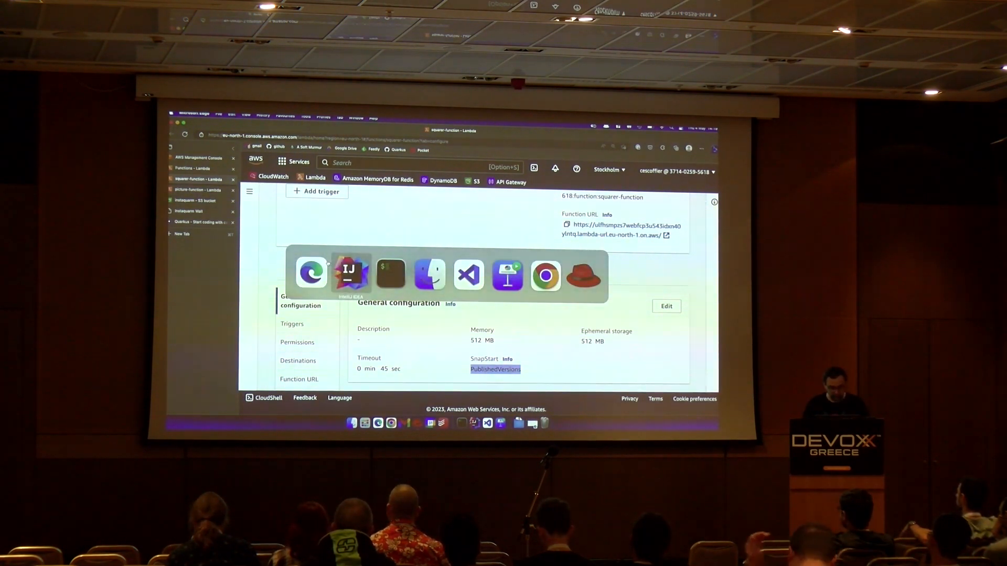
{"action": "left_click", "coordinate": [350, 274]}
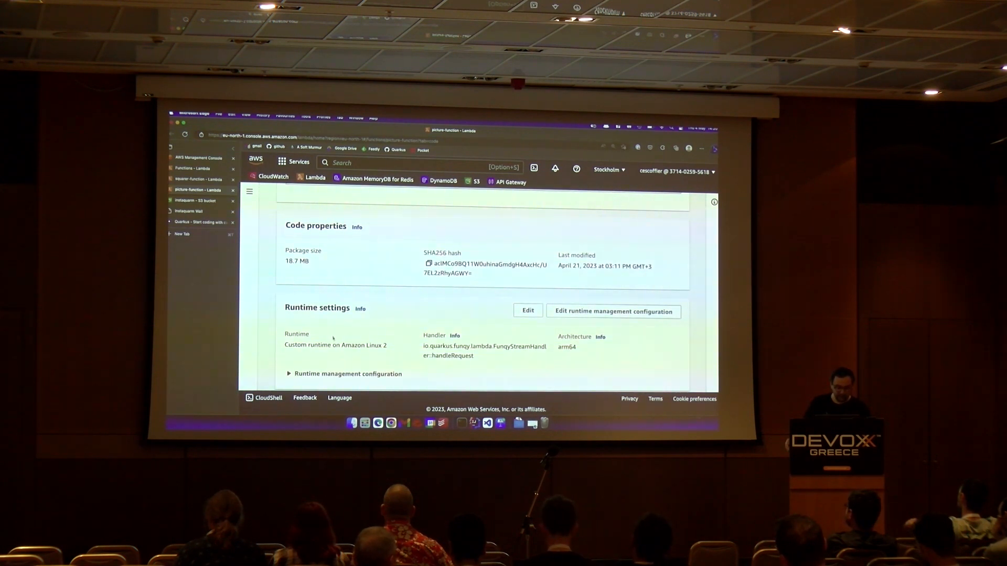
- Highlight picture-function's custom Amazon Linux 2 runtime and arm64 architecture values
{"action": "double_click", "coordinate": [320, 345]}
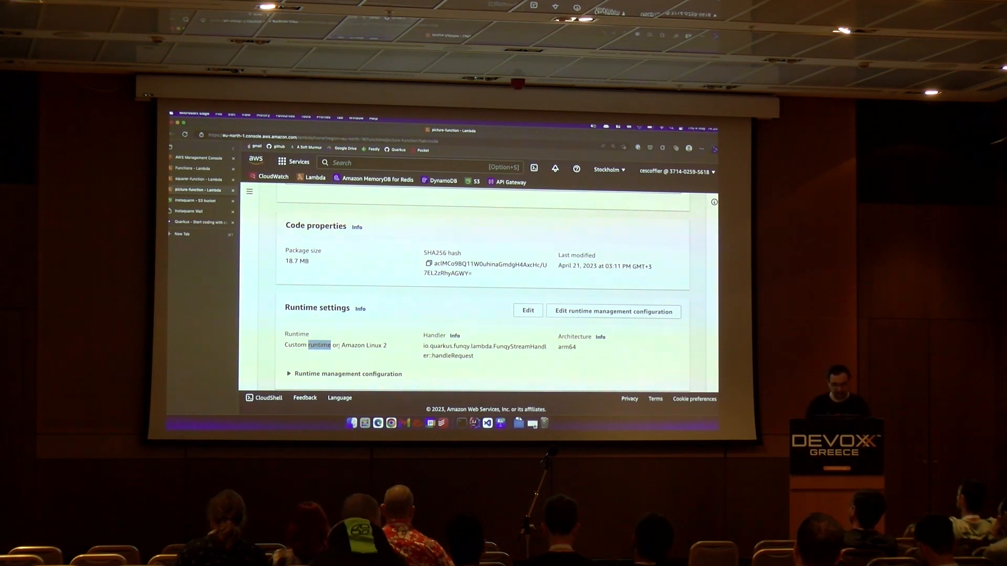
{"action": "double_click", "coordinate": [334, 345]}
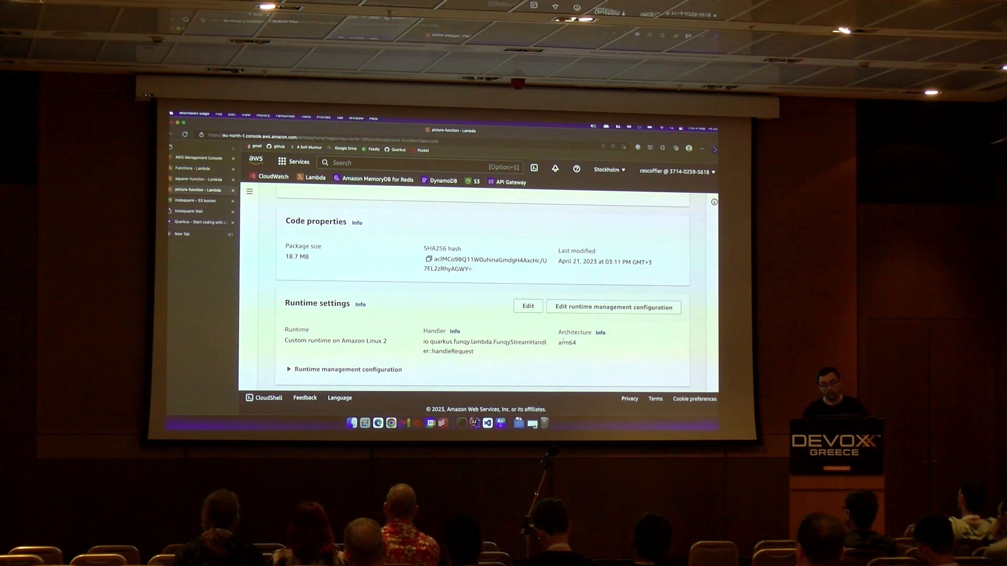
{"action": "double_click", "coordinate": [566, 343]}
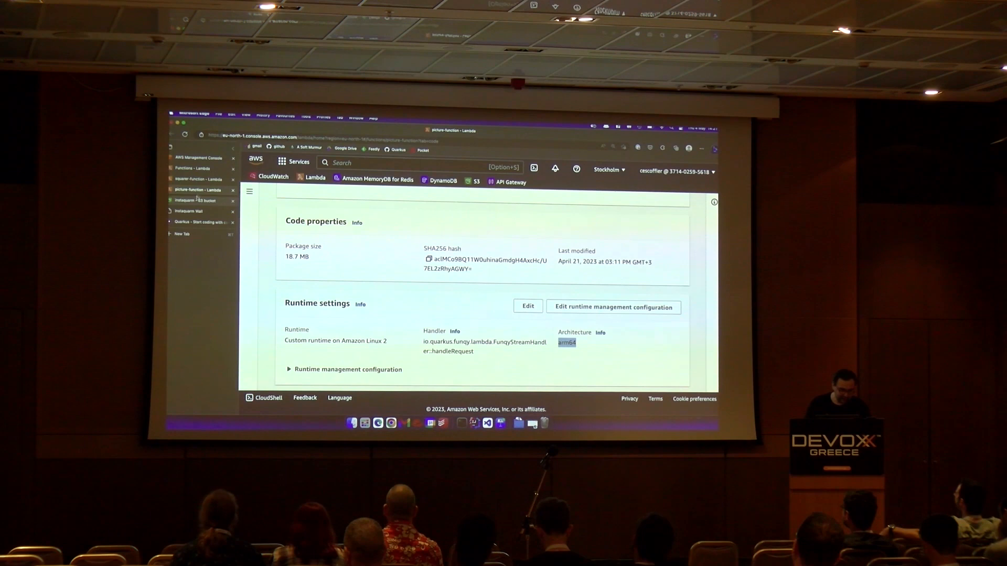
{"action": "mouse_move", "coordinate": [197, 200]}
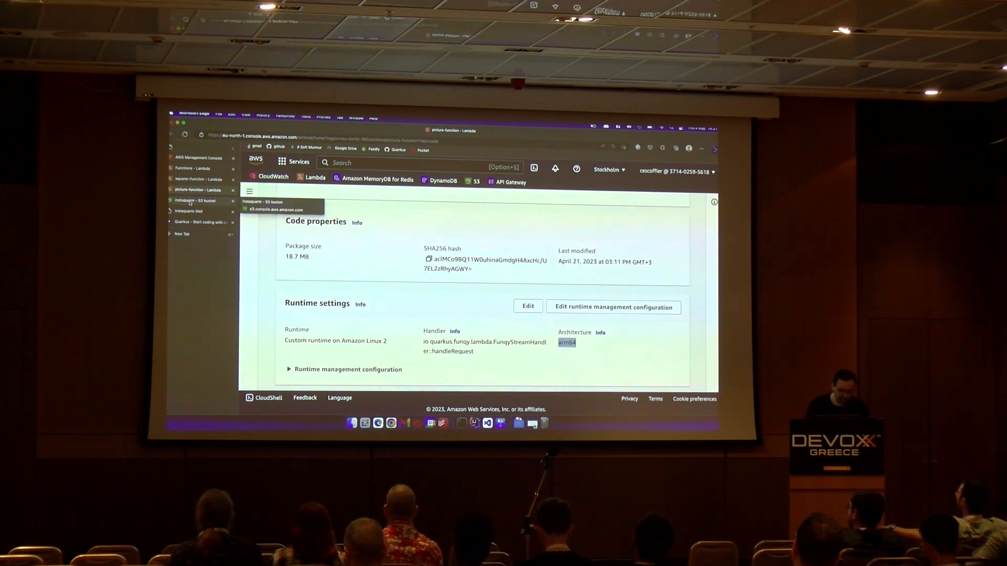
- Open the Instaquarm Wall page showing the night photo of the Acropolis
{"action": "left_click", "coordinate": [188, 211]}
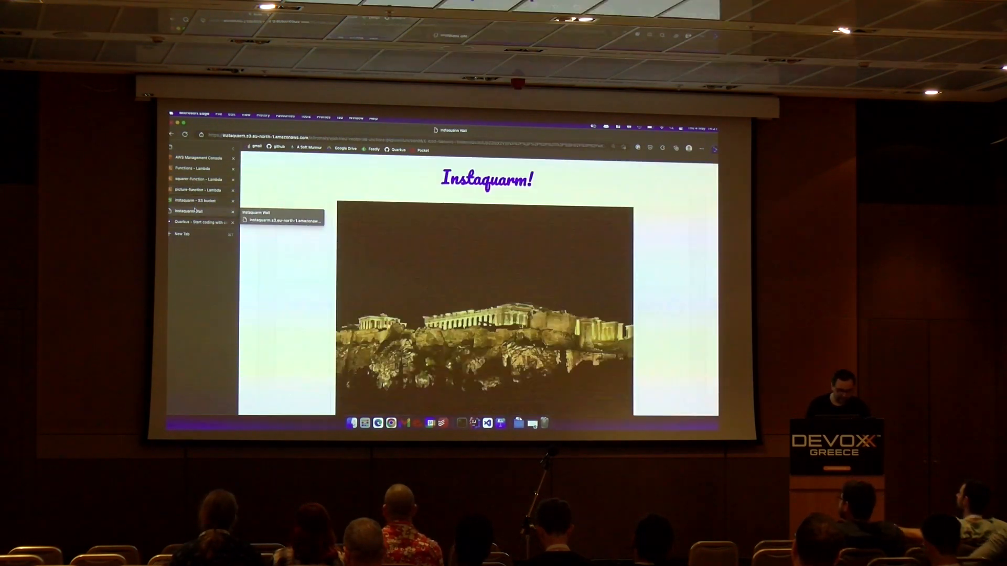
{"action": "left_click", "coordinate": [187, 211]}
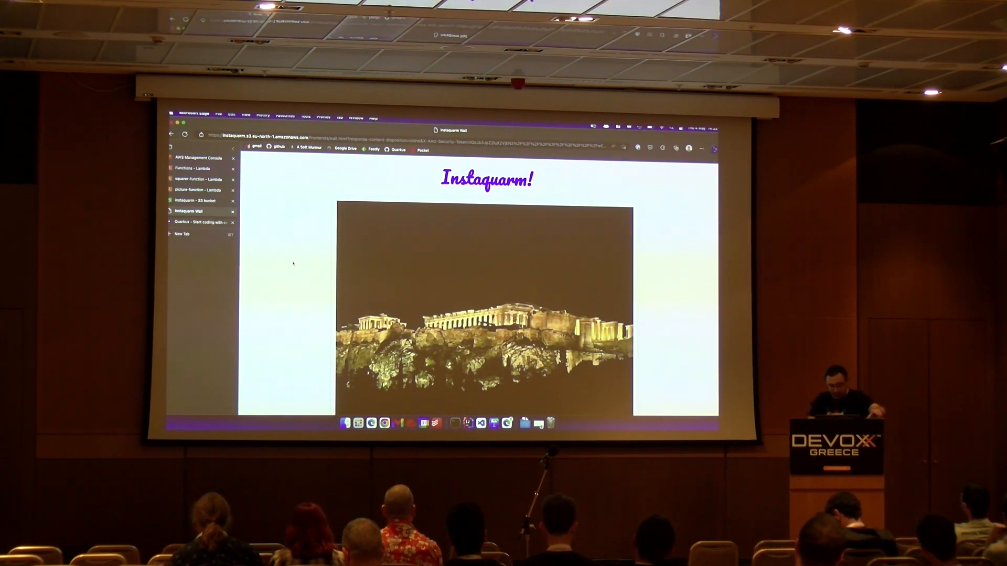
- Switch applications to upload the selfie, then return to the refreshed Instaquarm wall
{"action": "key", "text": "cmd+tab"}
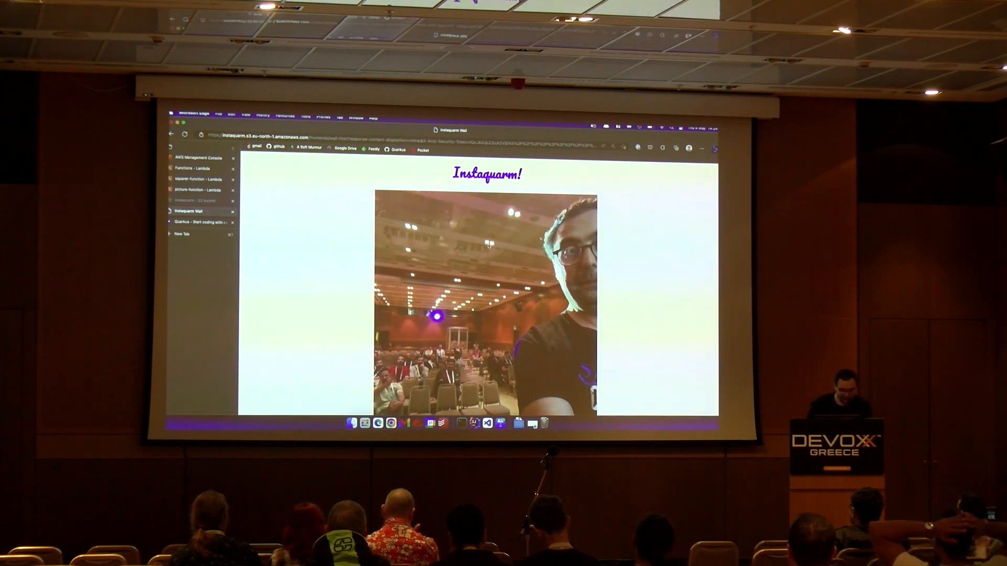
{"action": "key", "text": "cmd+tab"}
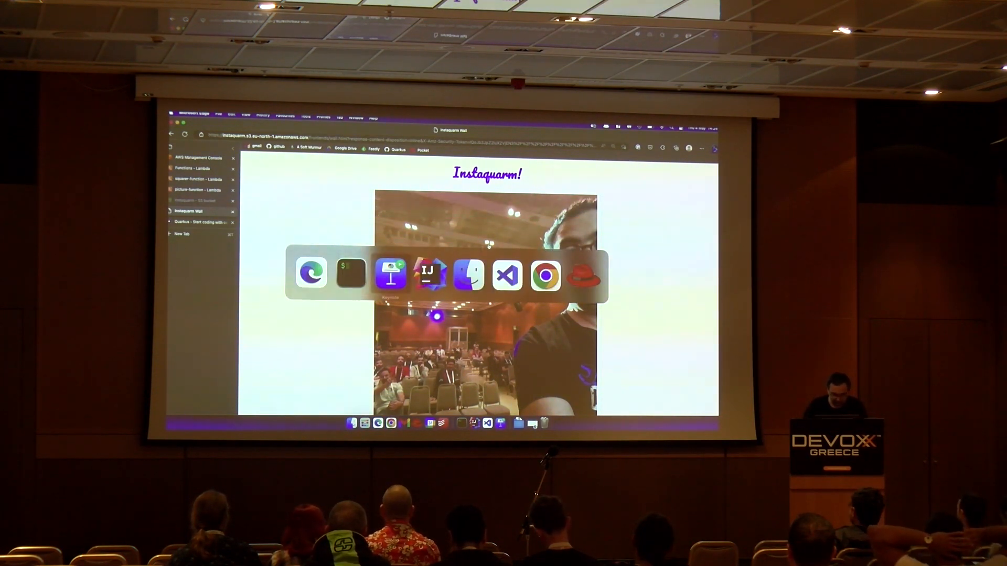